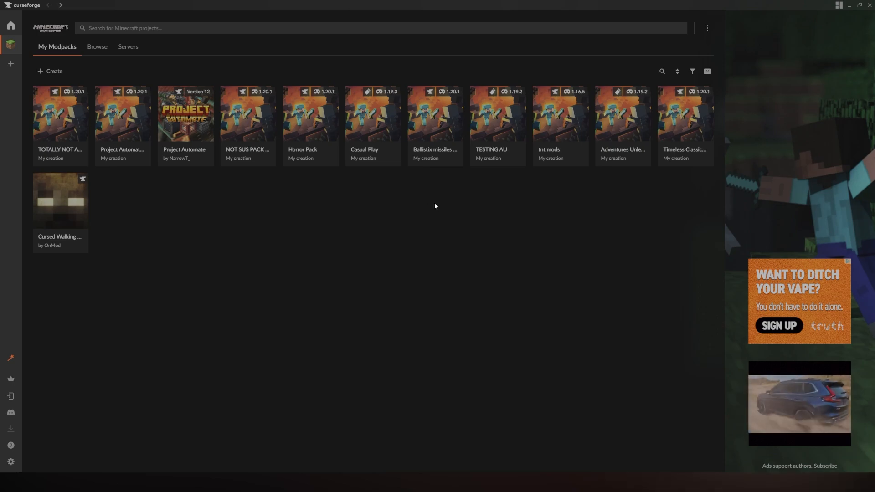
Start a new Minecraft profile from the Create button
left_click(49, 71)
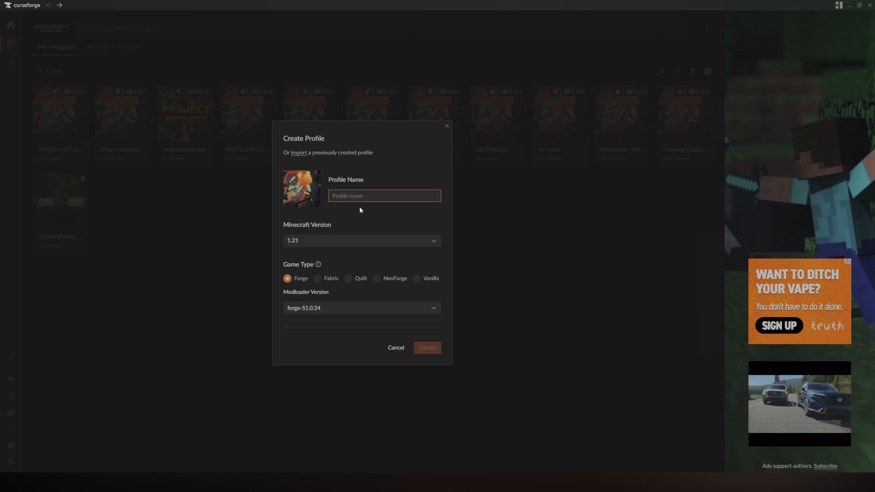
mouse_move(318, 281)
type("test")
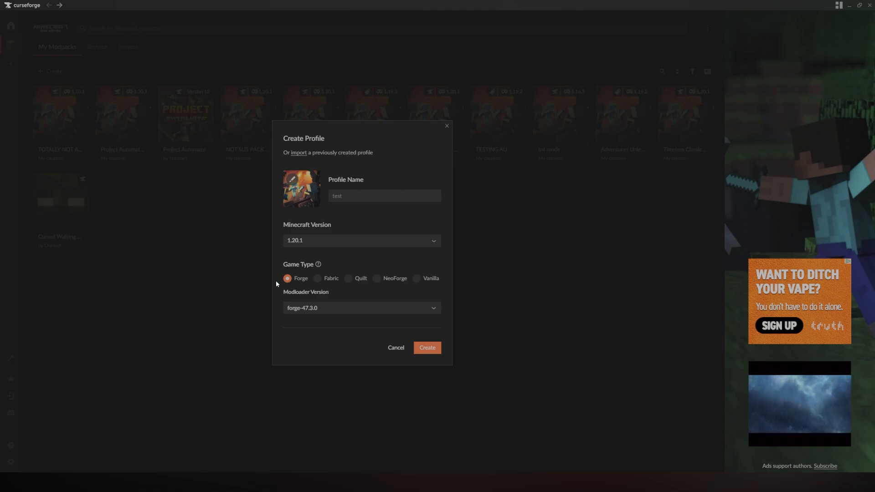
mouse_move(401, 317)
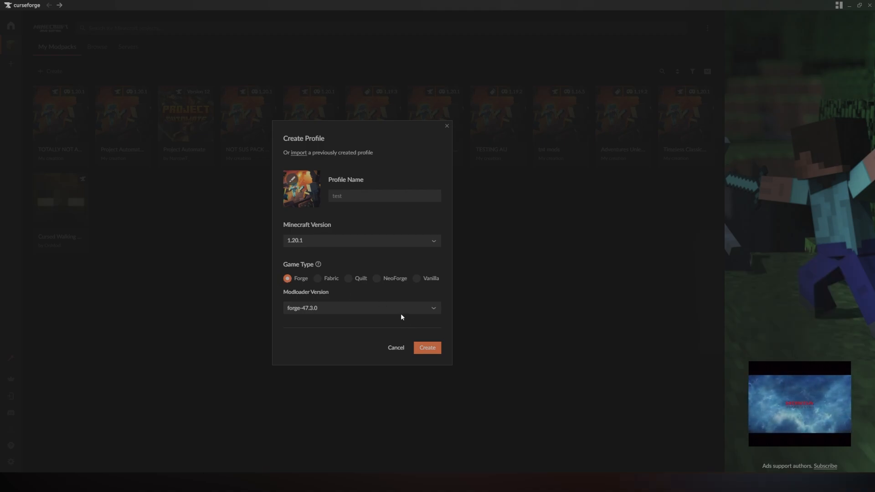
Create the test profile (Minecraft 1.20.1, Forge 47.3.0) and go to add mods Embeddium and Oculus
left_click(427, 347)
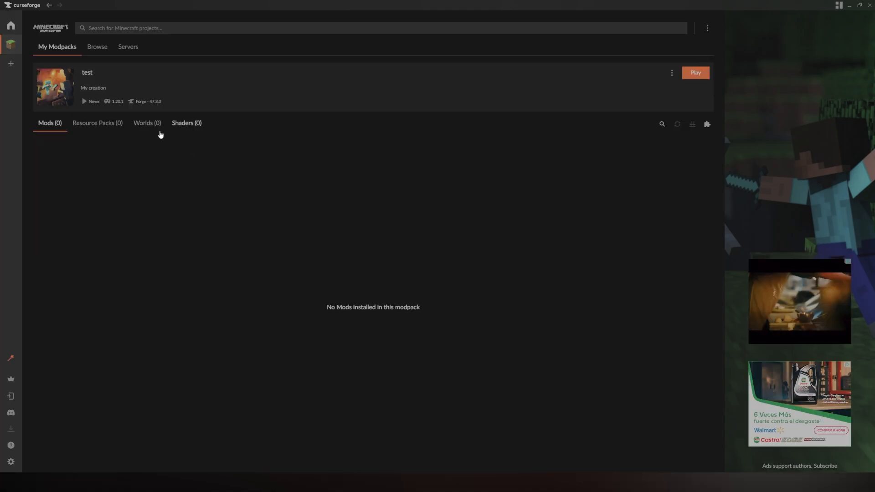
left_click(707, 123)
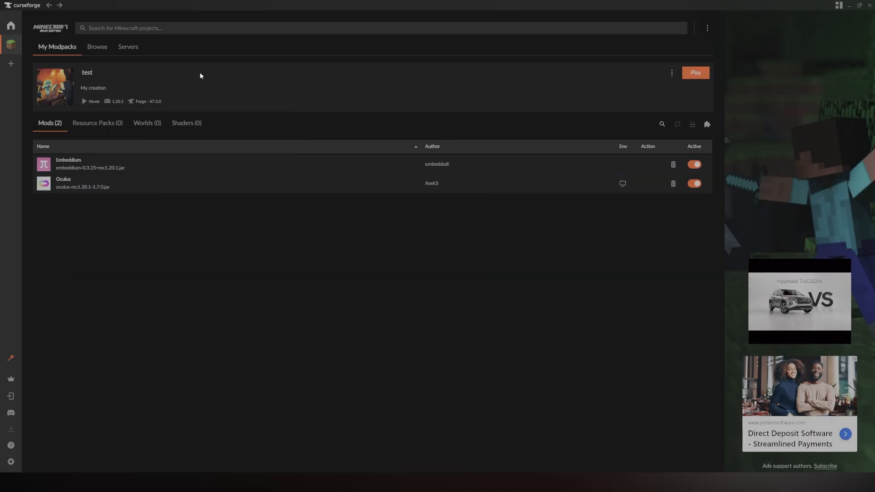
mouse_move(188, 132)
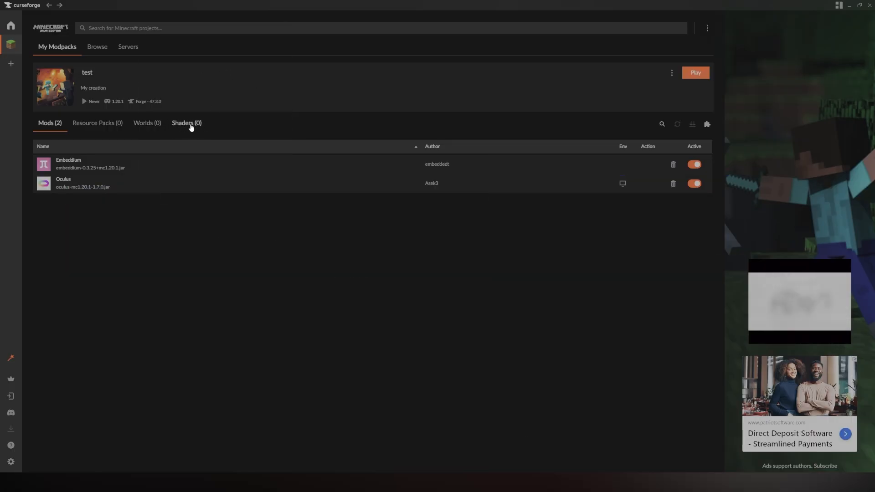
Install Complementary Reimagined, Complementary Unbound and Sildur's Vibrant shaders from Add More Content, then leave the browser
left_click(186, 124)
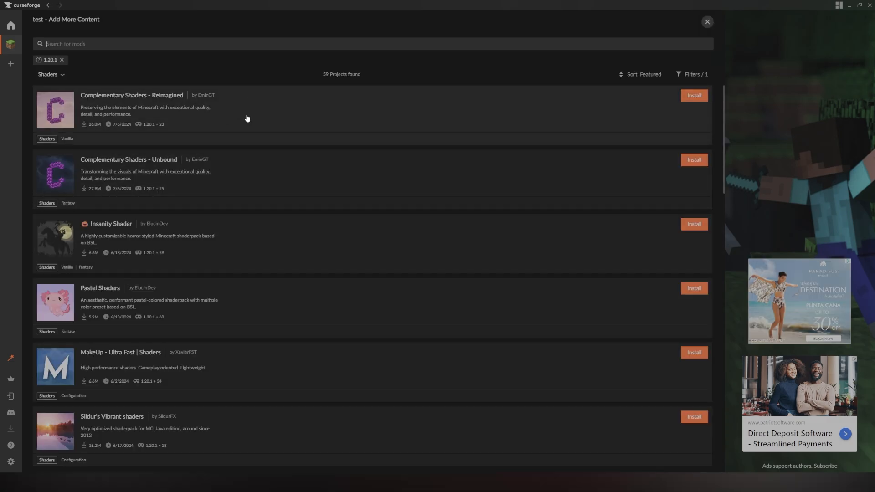
mouse_move(340, 345)
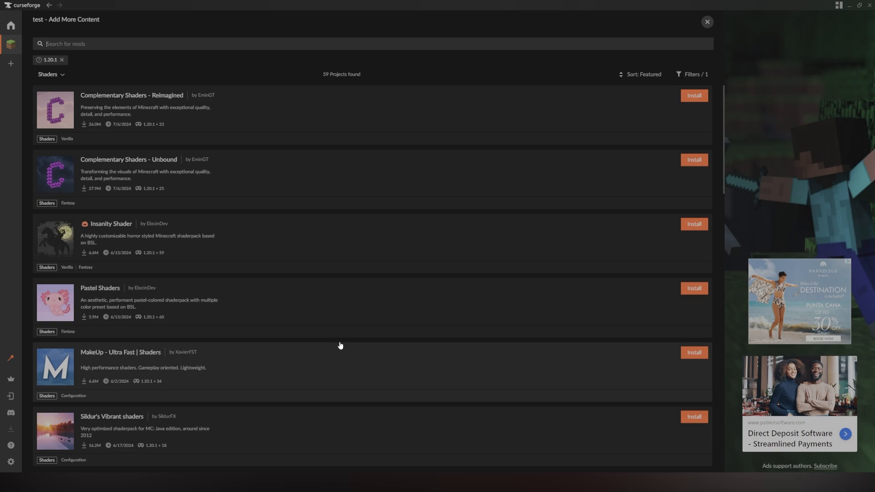
mouse_move(705, 95)
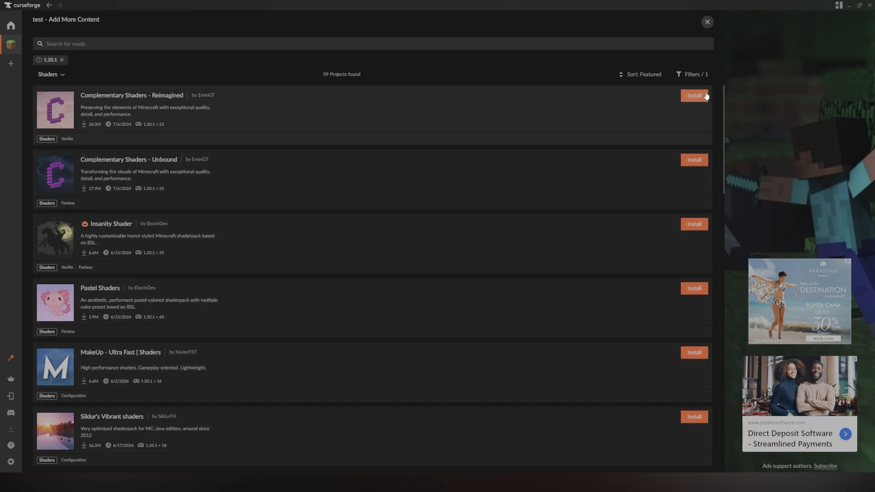
left_click(694, 95)
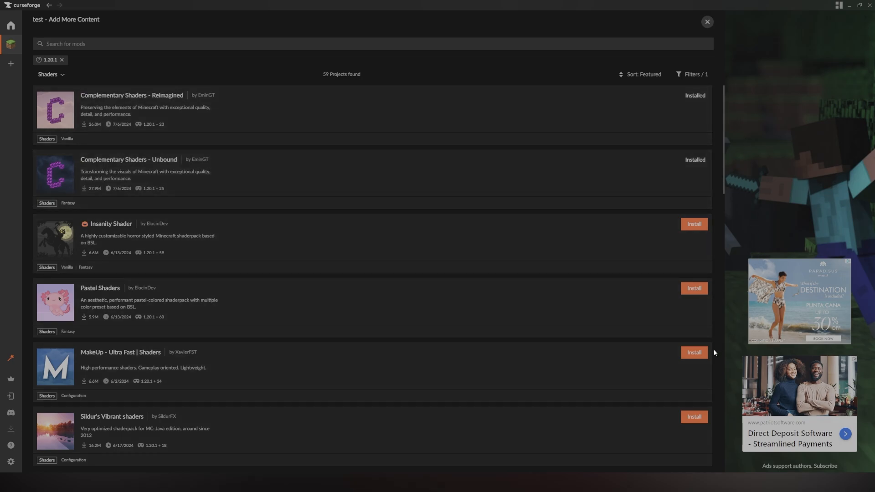
left_click(695, 417)
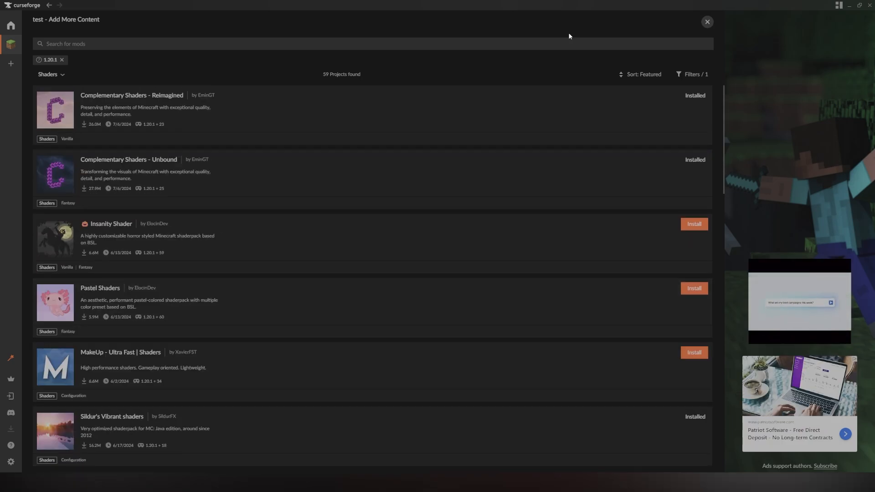
left_click(708, 22)
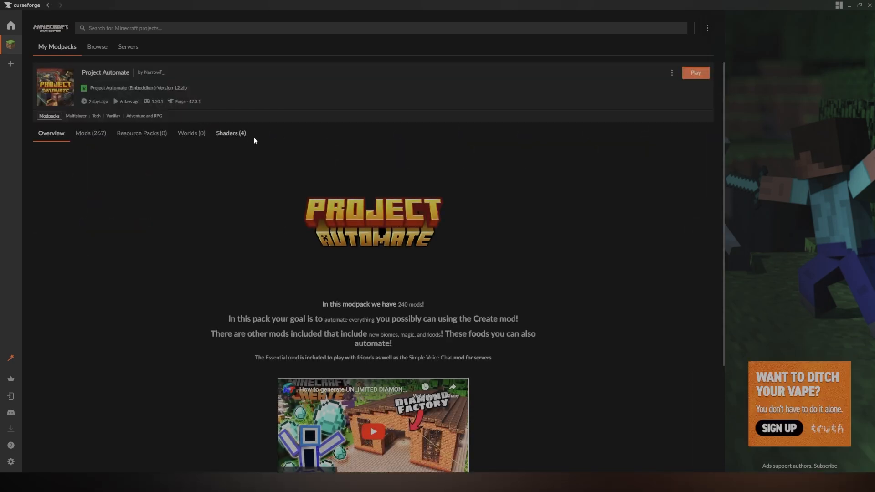
mouse_move(195, 113)
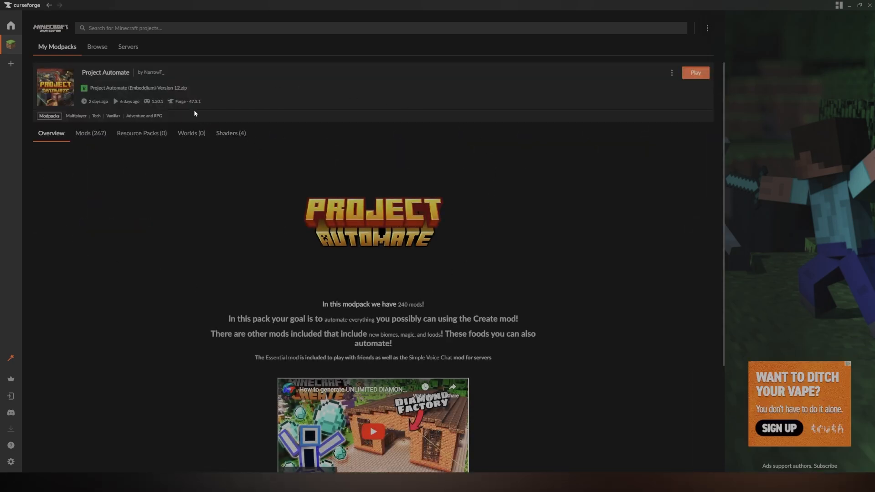
mouse_move(221, 168)
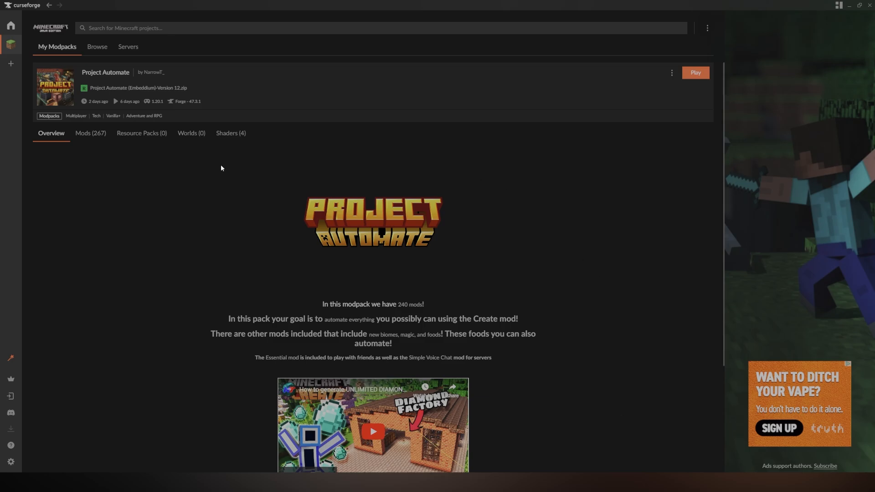
List Project Automate's four shader packs: Bliss, both Complementary packs and Sildur's Vibrant
left_click(231, 133)
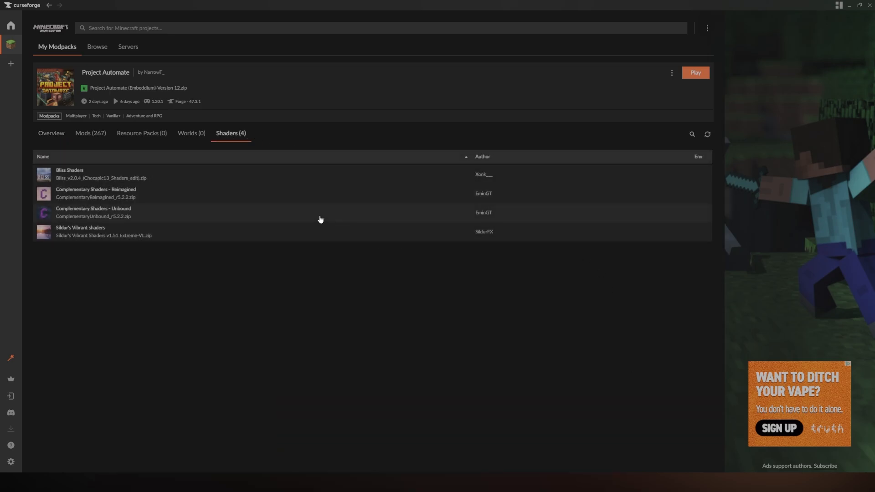
mouse_move(688, 166)
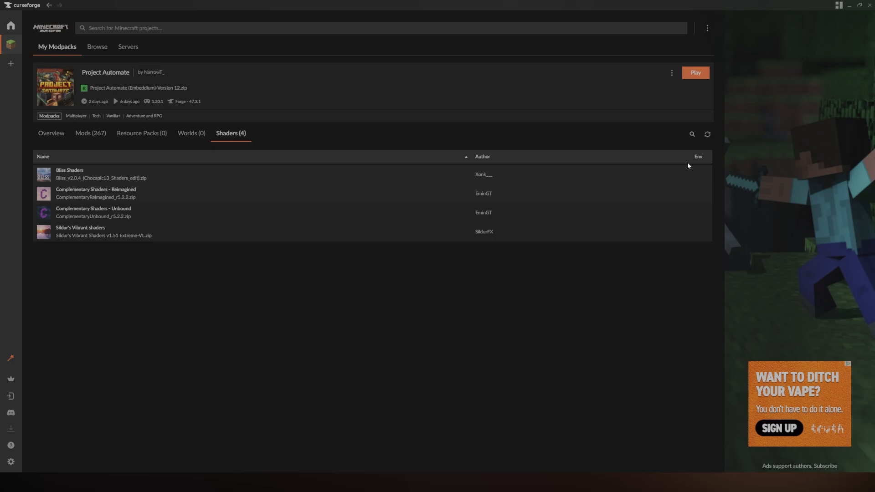
mouse_move(698, 149)
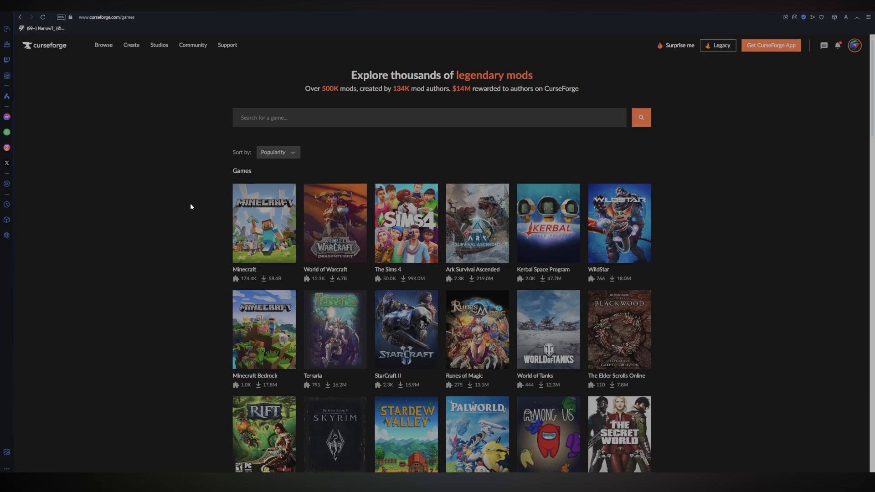
Browse the Minecraft section's Shaders category on curseforge.com, listing 101 shader projects
left_click(263, 223)
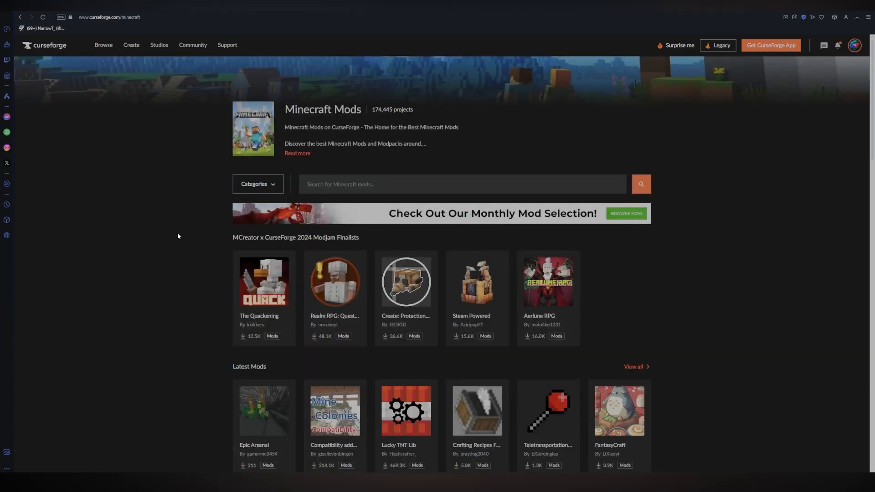
left_click(258, 184)
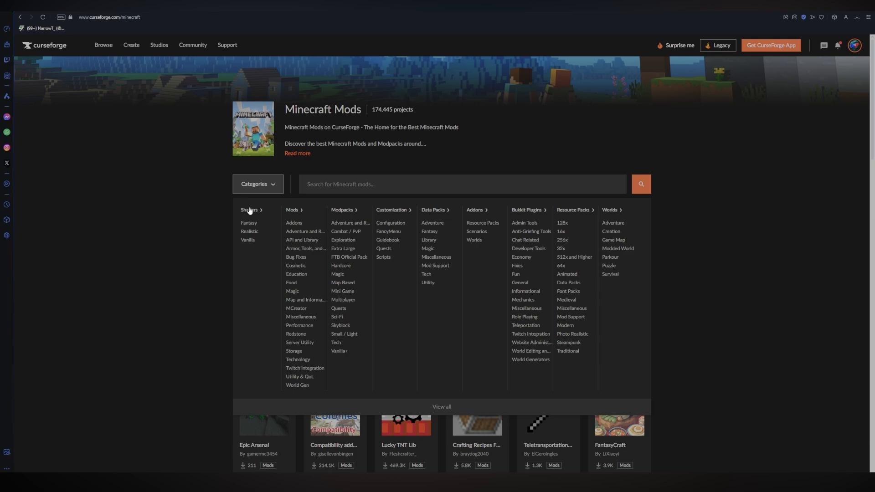
mouse_move(439, 347)
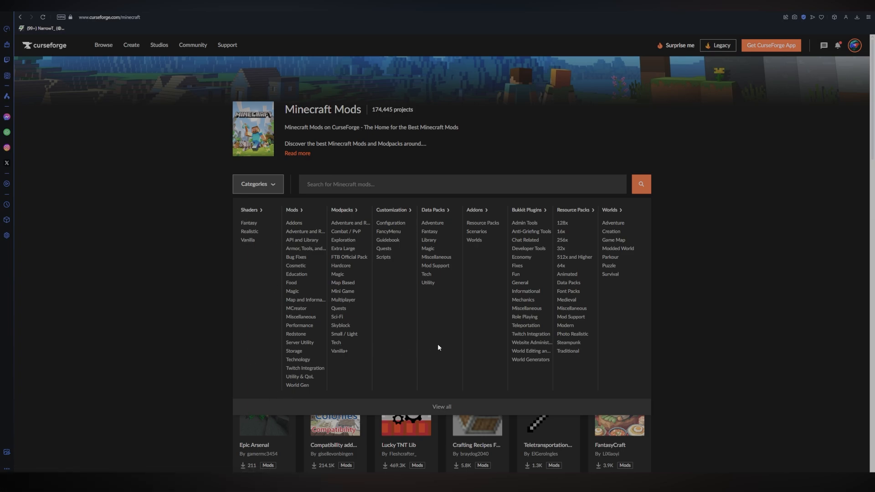
mouse_move(271, 217)
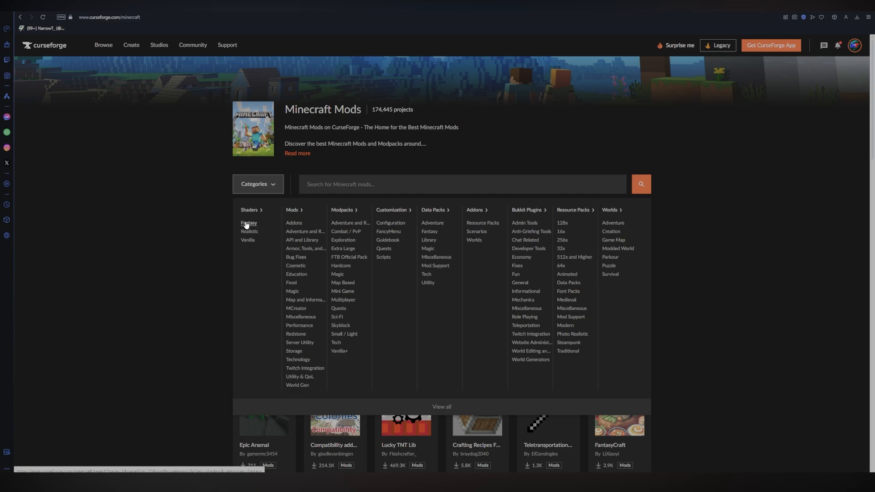
left_click(249, 222)
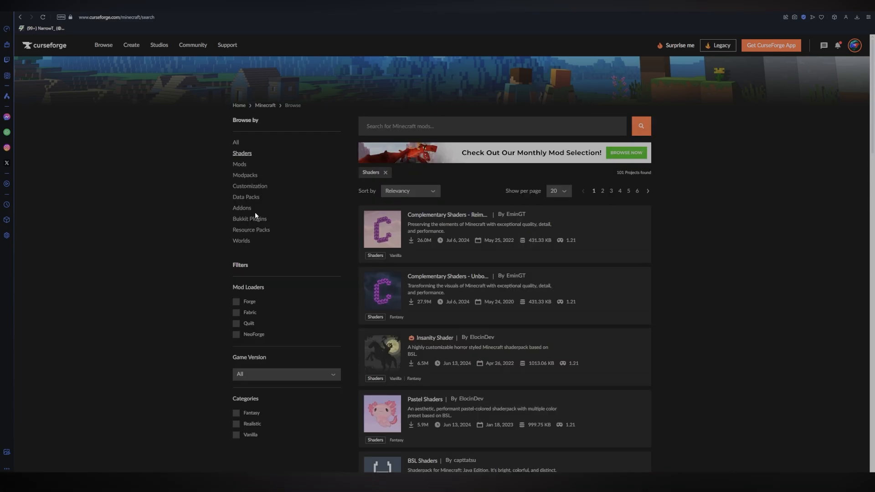
mouse_move(511, 233)
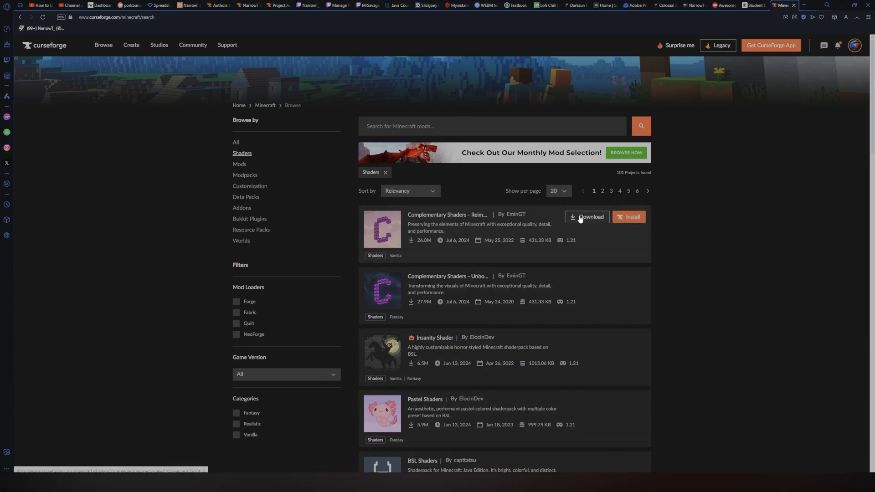
Download Complementary Shaders - Reimagined and reveal Project Automate's folder with its shaderpacks subfolder
left_click(586, 217)
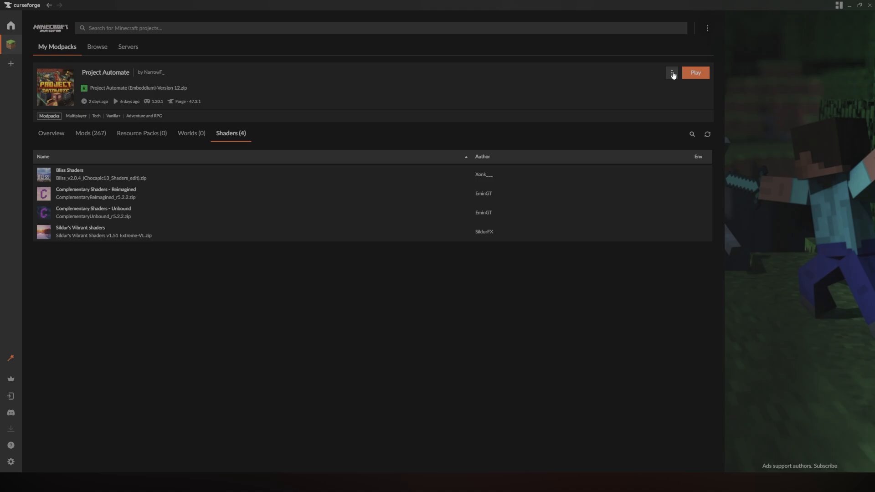
left_click(672, 73)
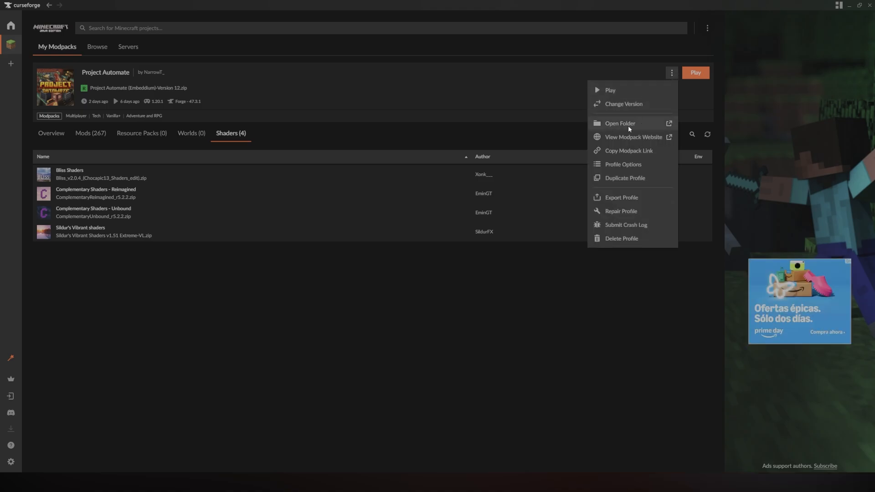
left_click(620, 123)
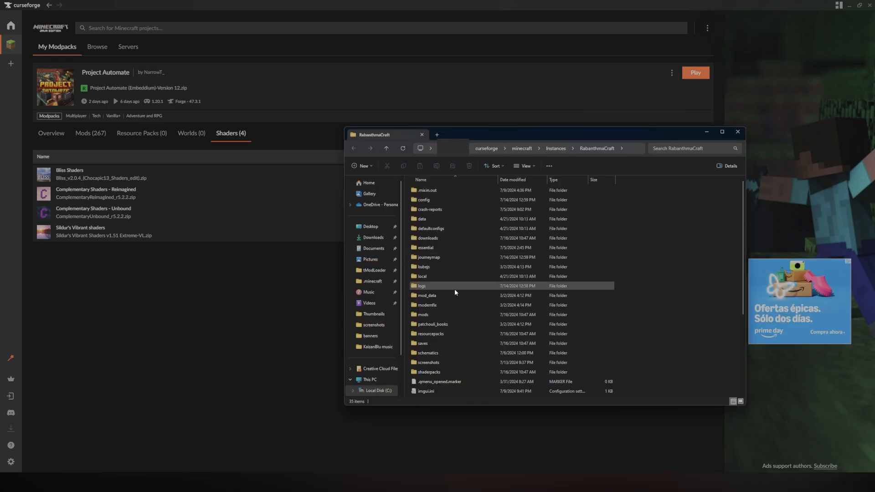
left_click(442, 373)
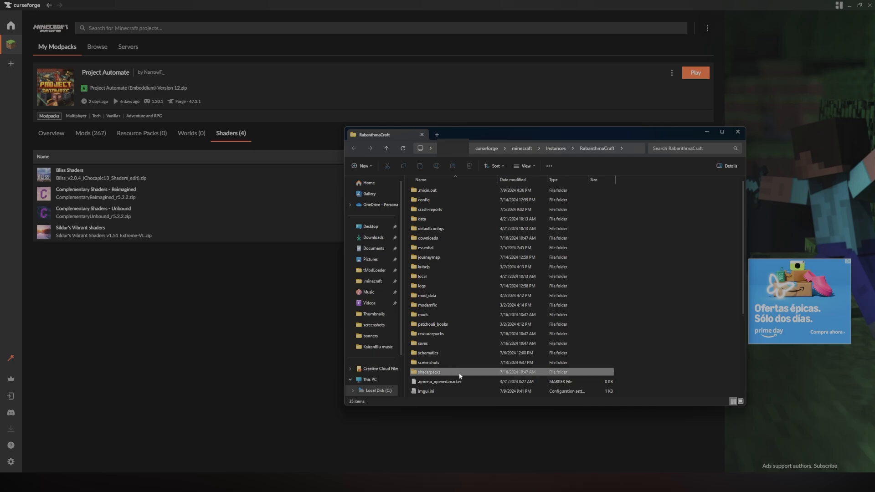
Enter the shaderpacks folder to receive ComplementaryReimagined_r5.2.2.zip from Downloads
double_click(429, 372)
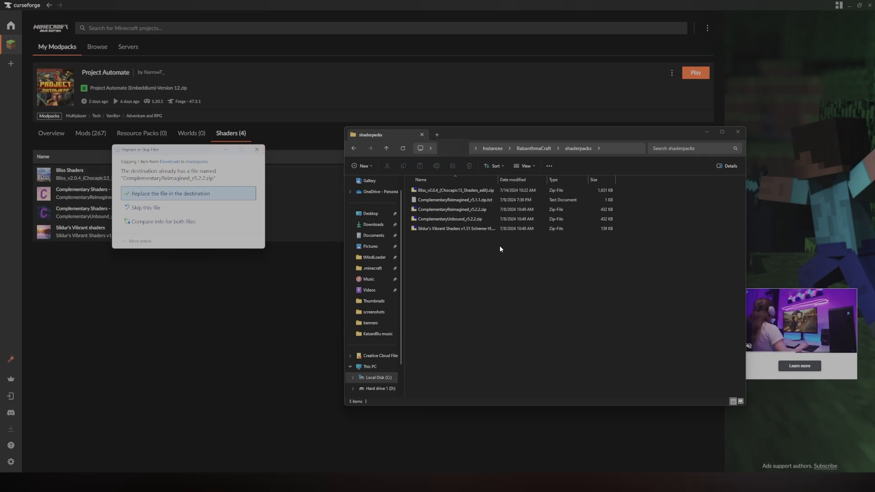
mouse_move(401, 272)
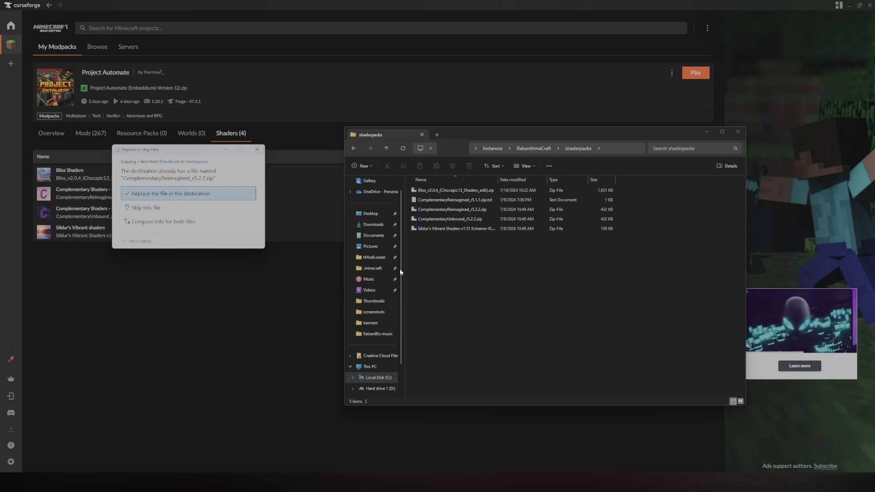